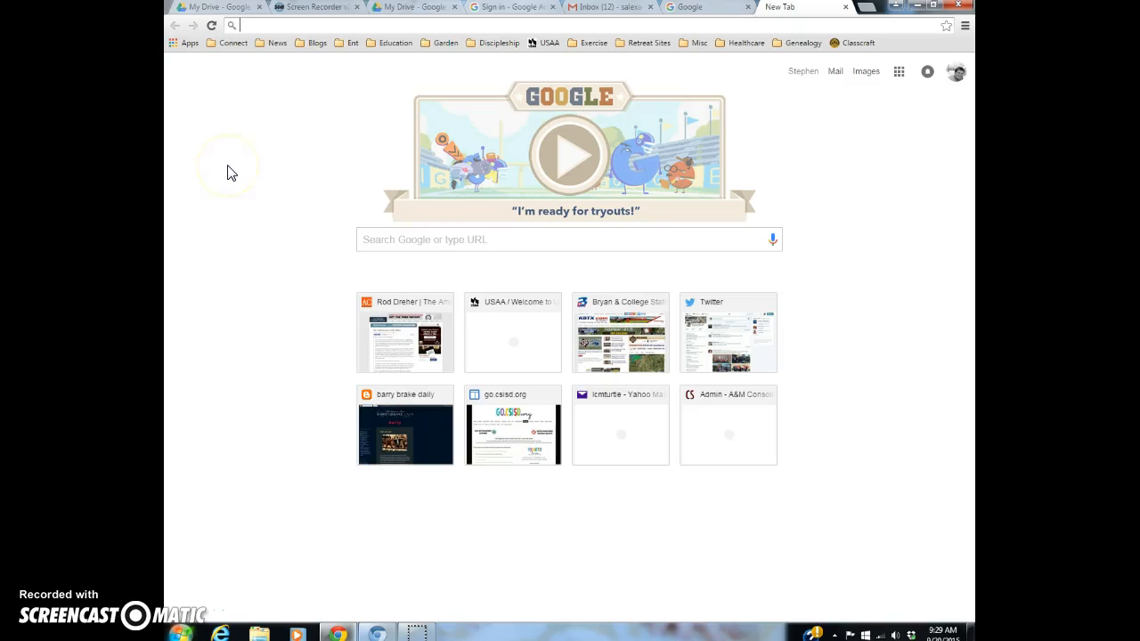
Search Google for 'flubaroo' and land on its results page
{"action": "type", "text": "flubaroo"}
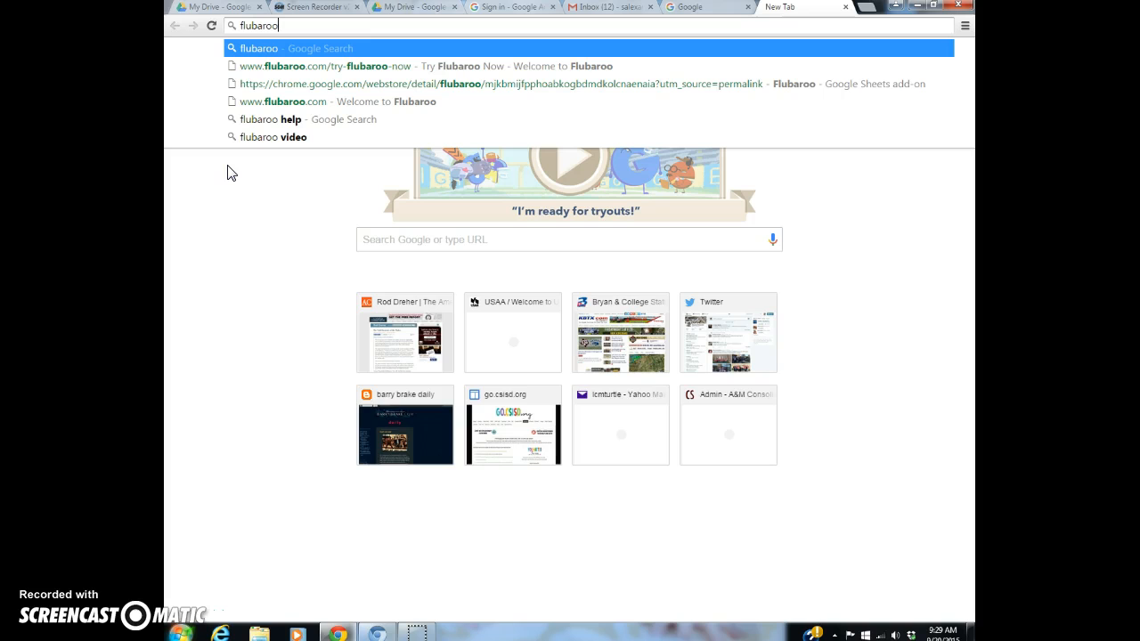
{"action": "key", "text": "Return"}
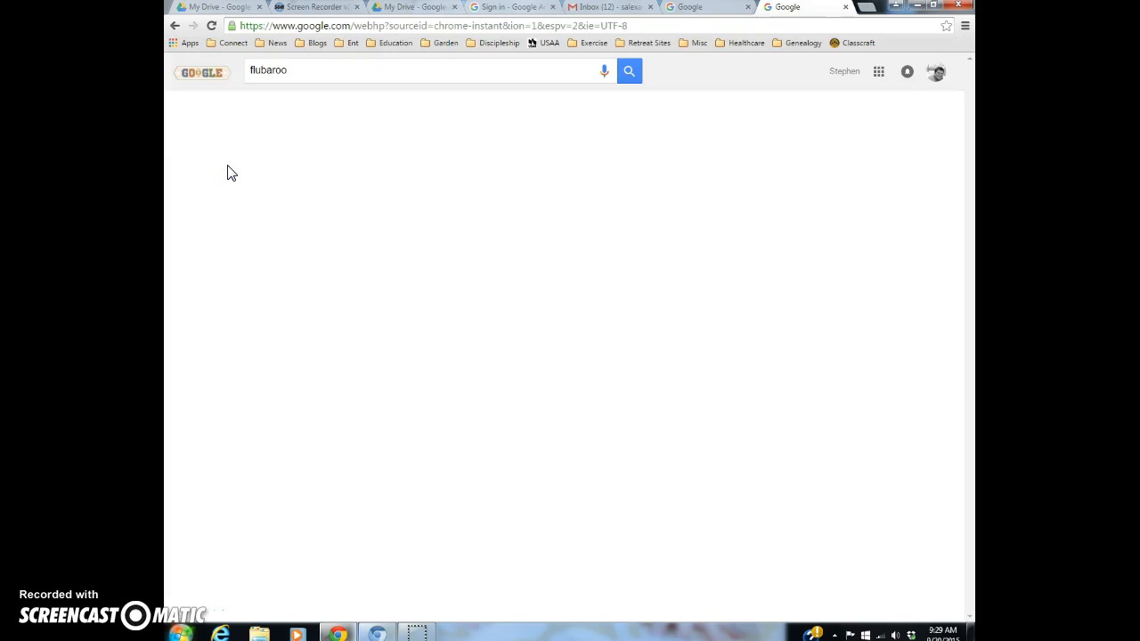
{"action": "left_click", "coordinate": [628, 71]}
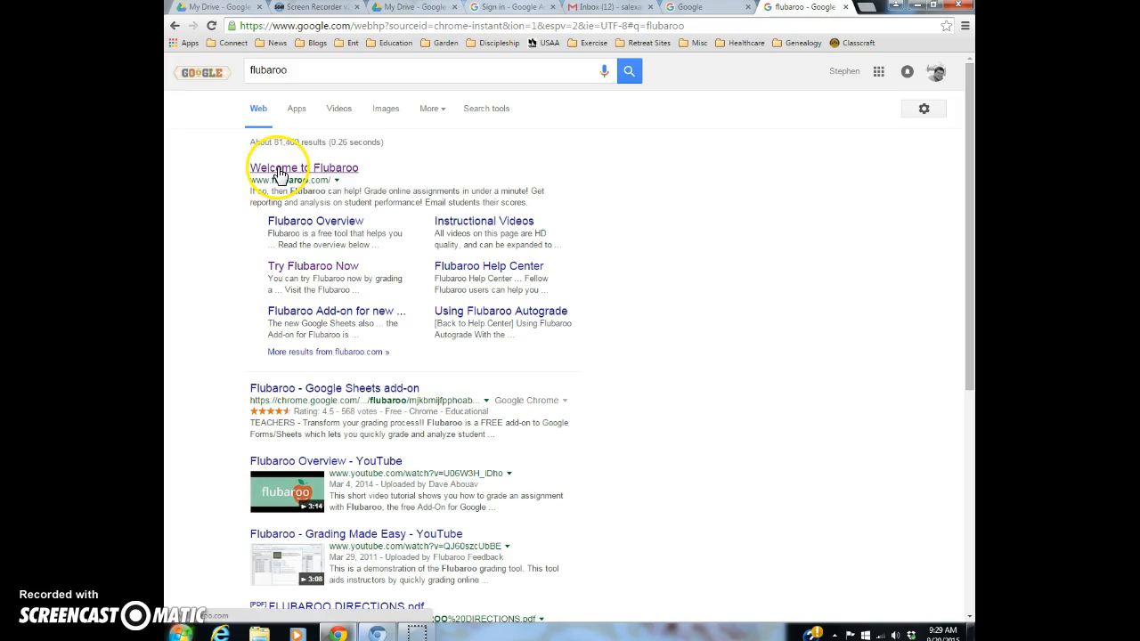
Follow the Welcome to Flubaroo site to its store page and start the free install, hitting an access-denied notice
{"action": "left_click", "coordinate": [292, 167]}
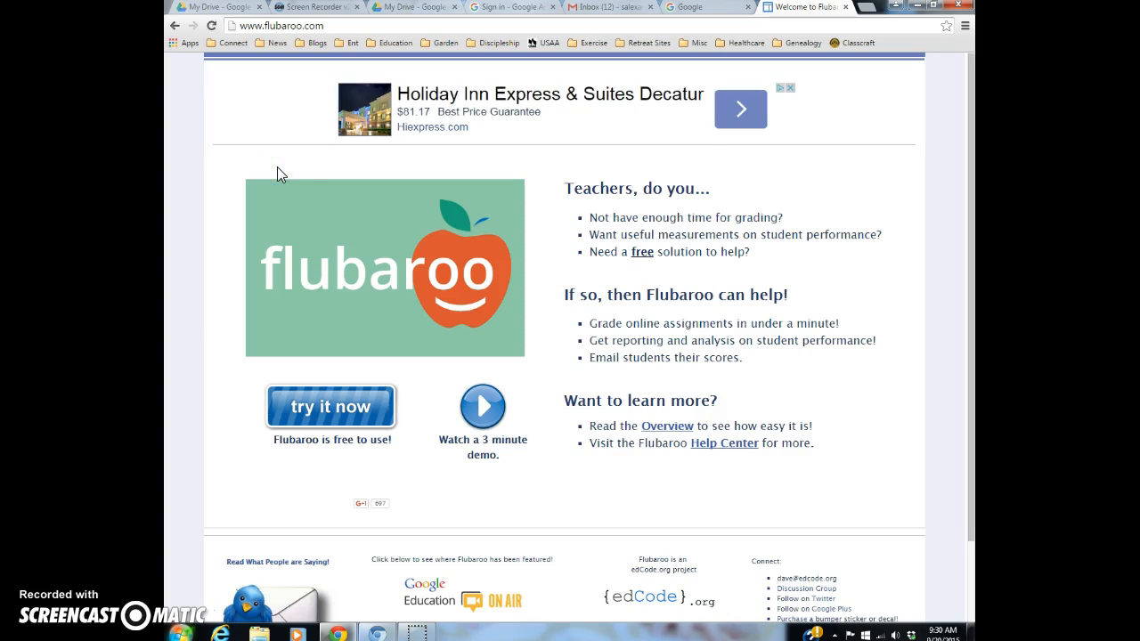
{"action": "mouse_move", "coordinate": [283, 406]}
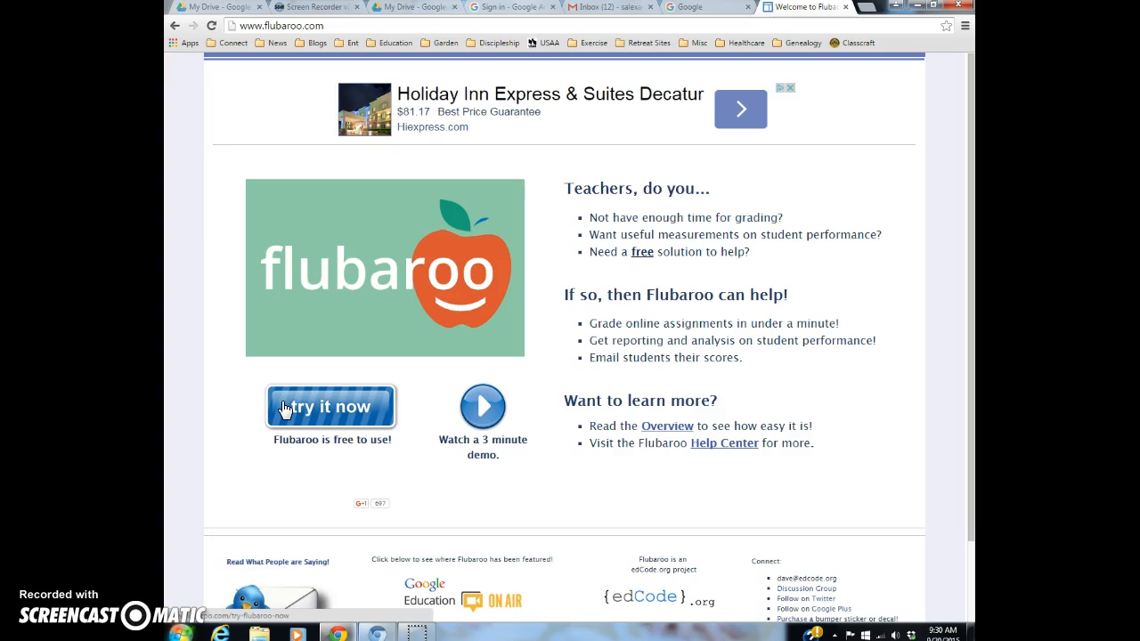
{"action": "left_click", "coordinate": [330, 406]}
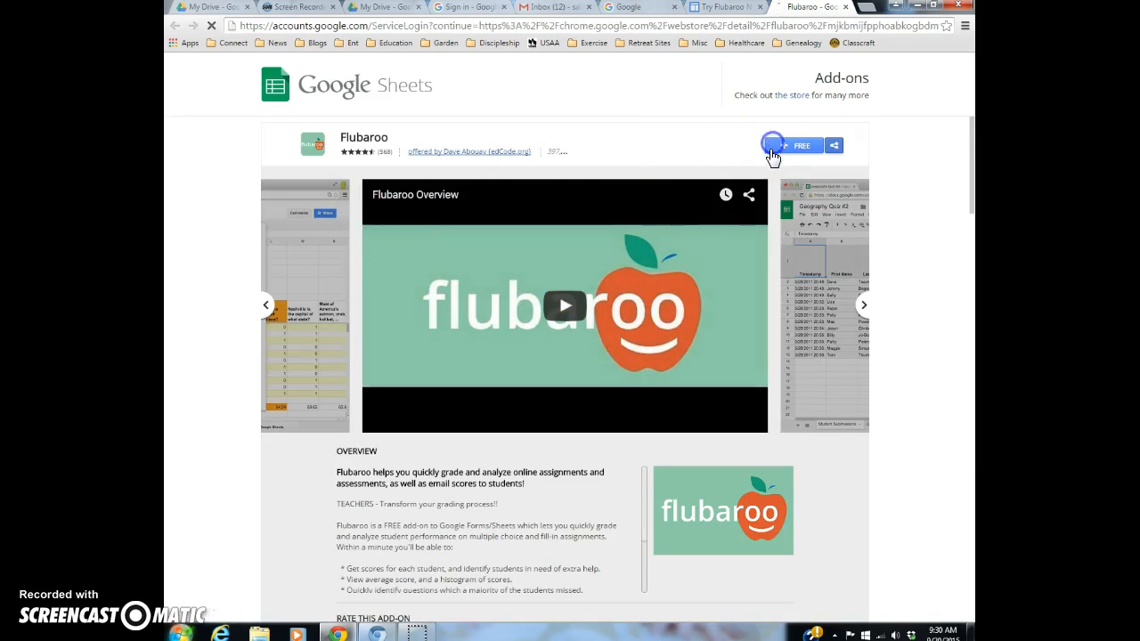
{"action": "left_click", "coordinate": [790, 146]}
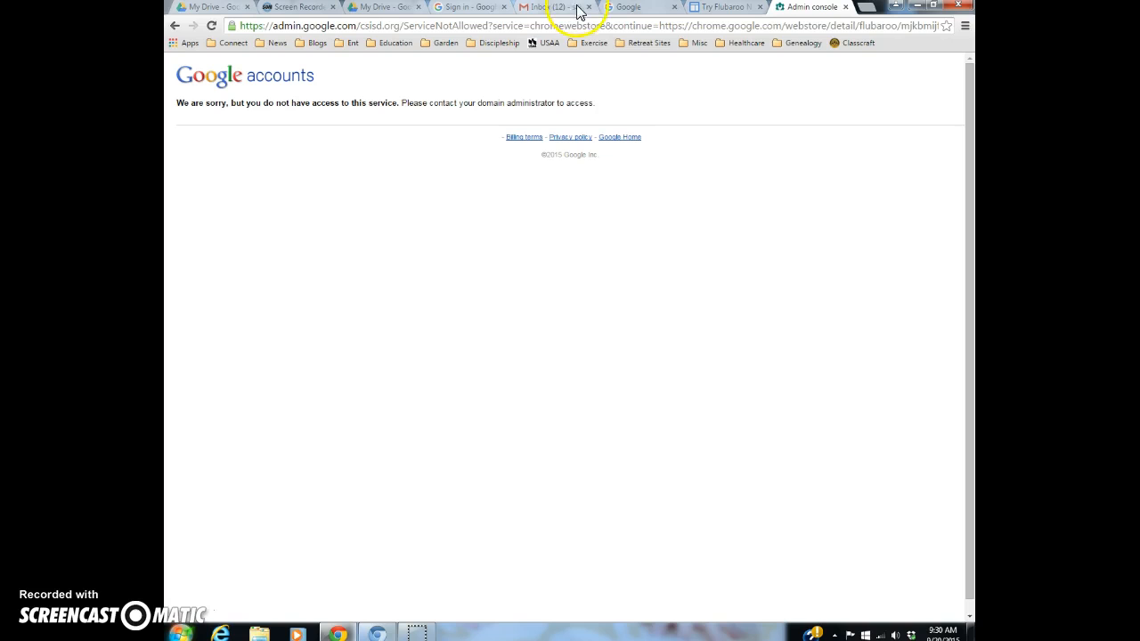
Sign out of the school-managed Google account from the new tab page
{"action": "left_click", "coordinate": [957, 71]}
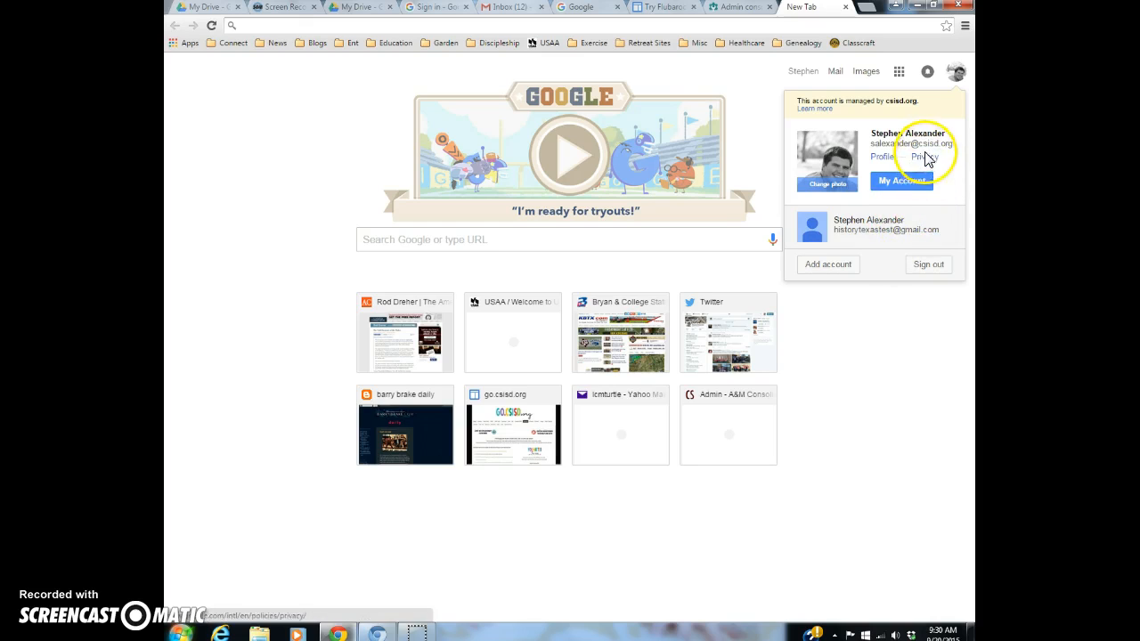
{"action": "mouse_move", "coordinate": [959, 230]}
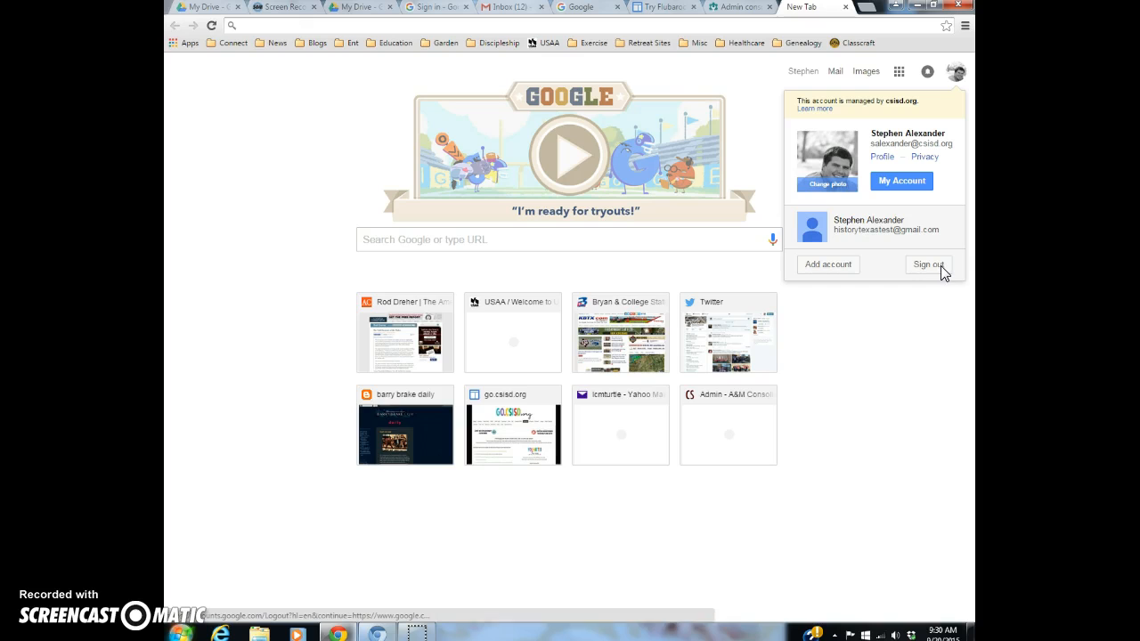
{"action": "left_click", "coordinate": [928, 263]}
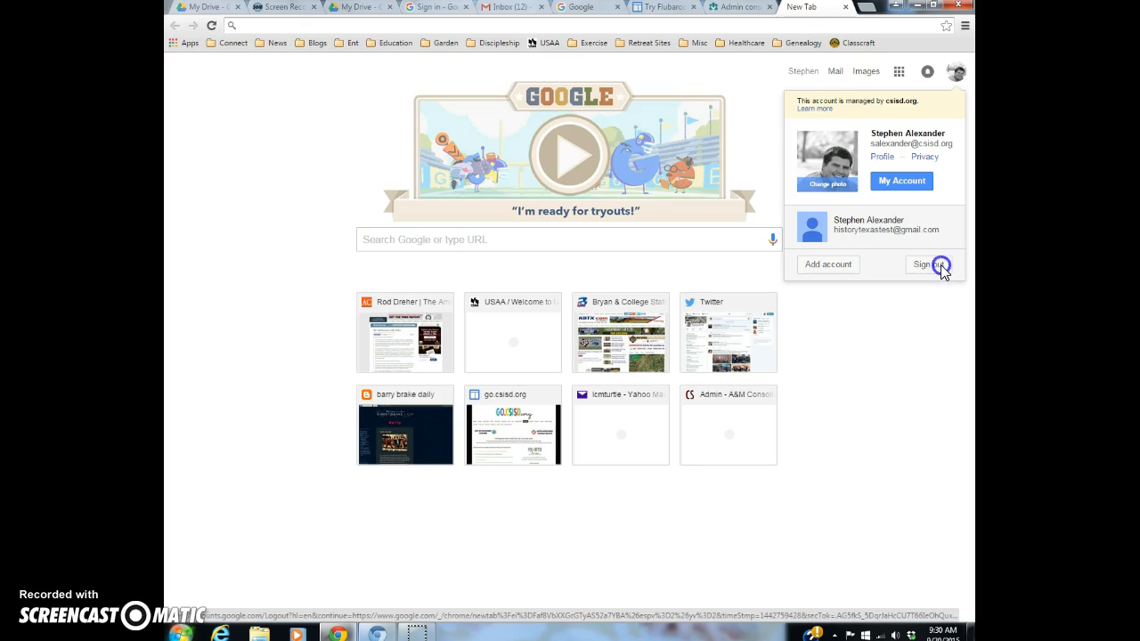
{"action": "left_click", "coordinate": [927, 264]}
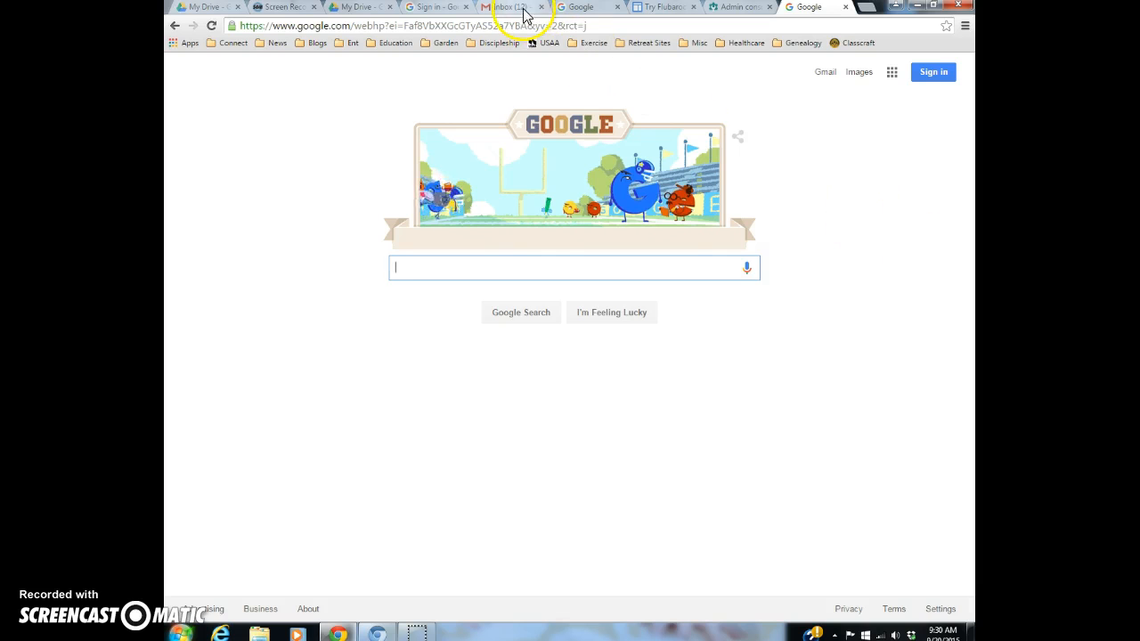
{"action": "left_click", "coordinate": [507, 7]}
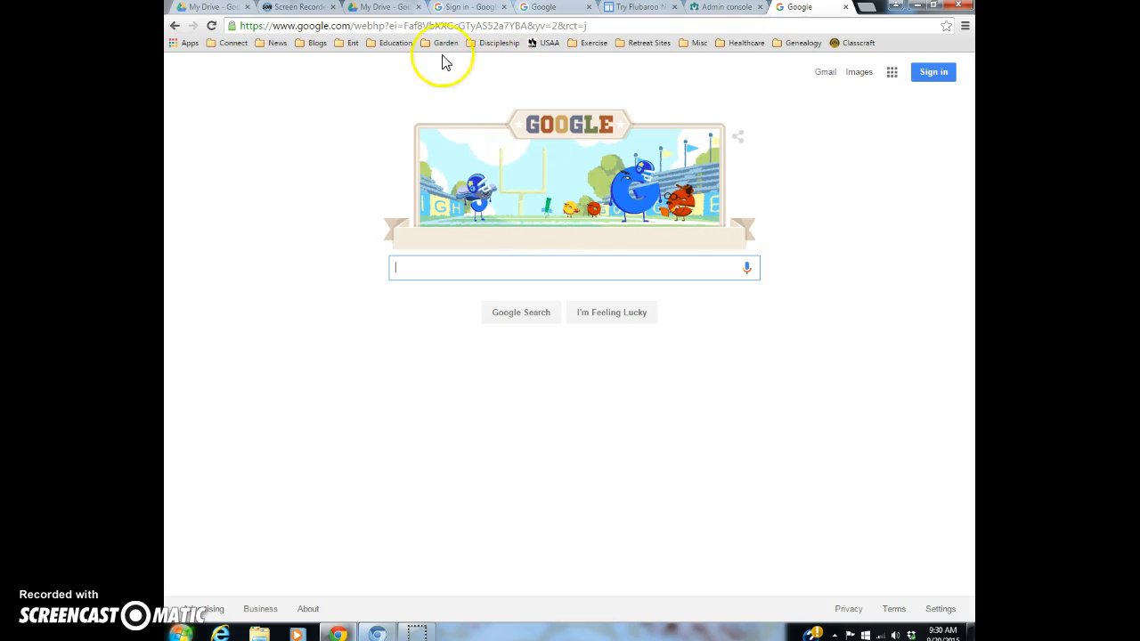
Search Google for 'flubaroo' again while signed out, then start a fresh blank tab
{"action": "left_click", "coordinate": [401, 25]}
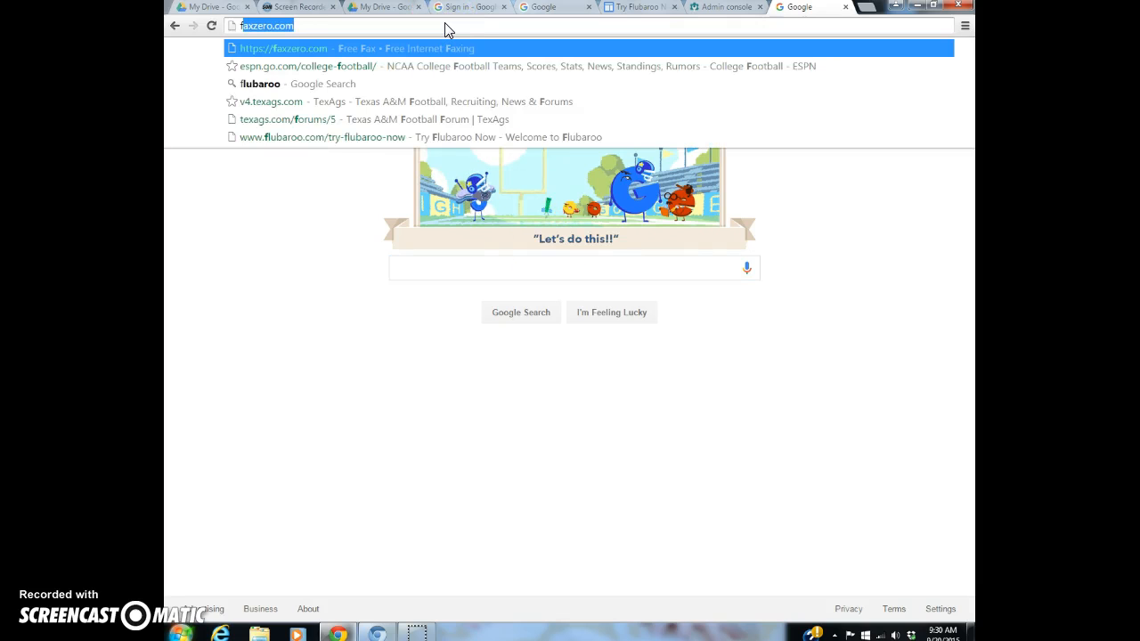
{"action": "type", "text": "flubaroo"}
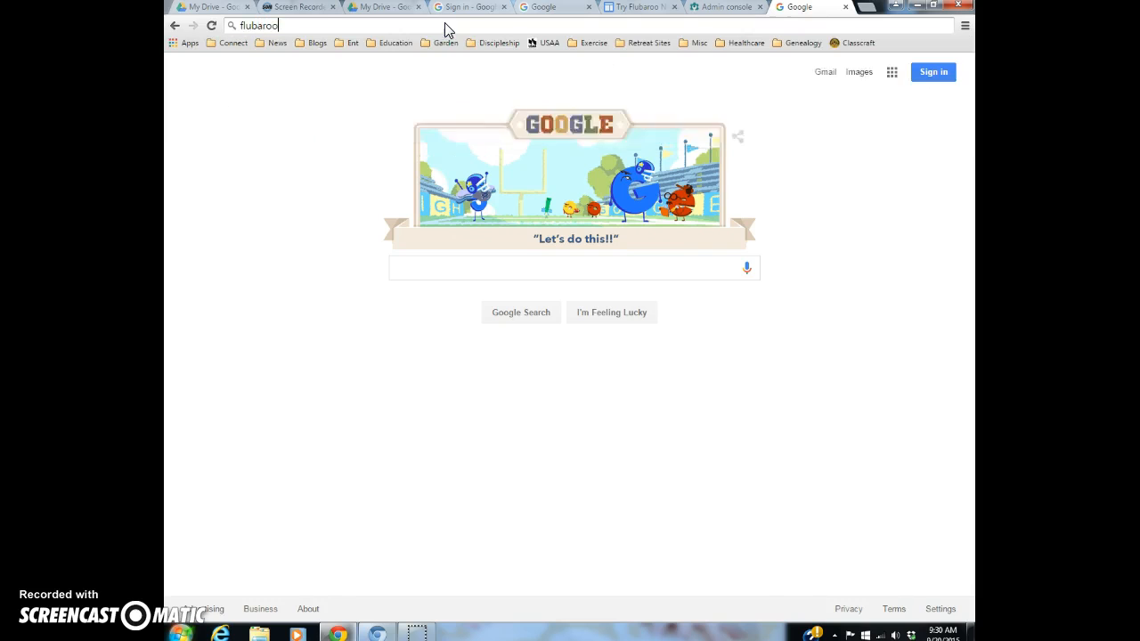
{"action": "key", "text": "Return"}
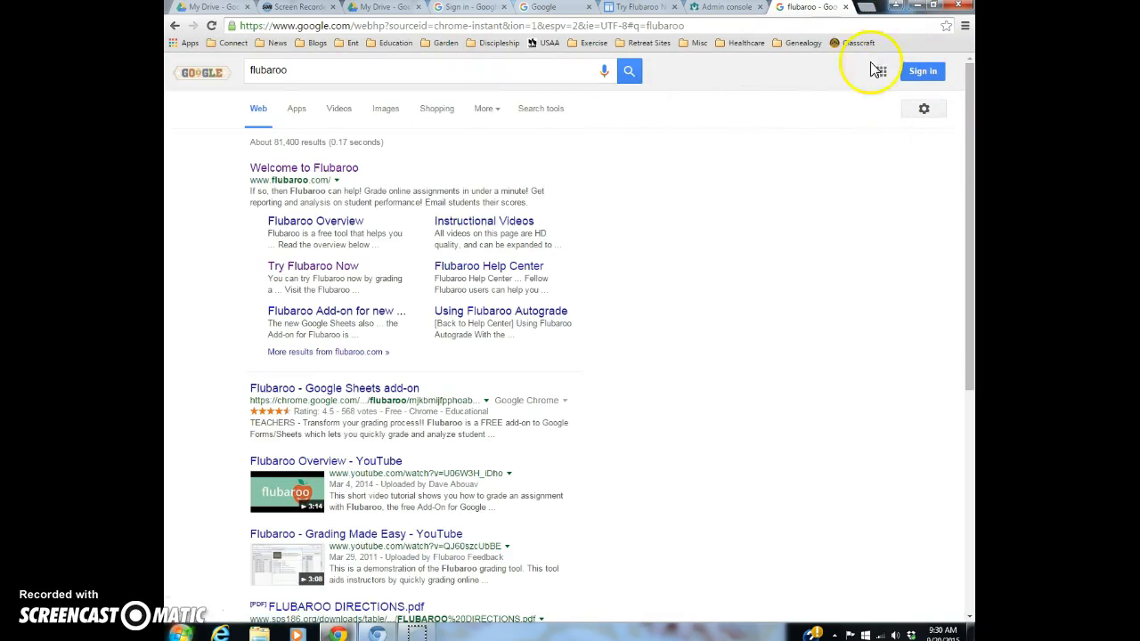
{"action": "left_click", "coordinate": [787, 7]}
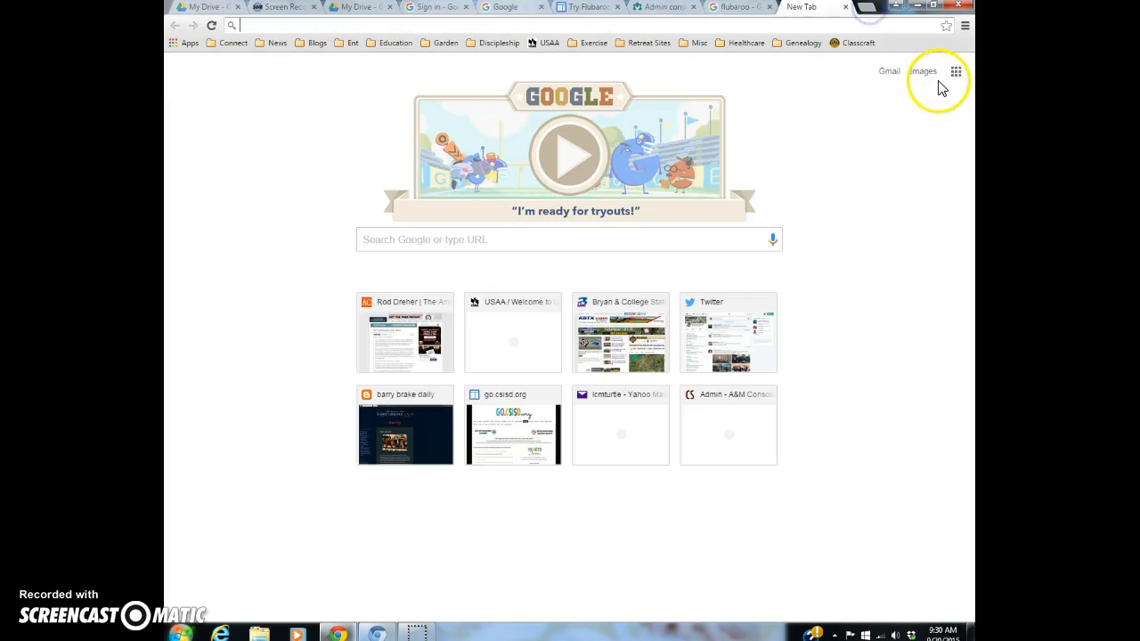
Sign in to Gmail with the third saved personal account and return to the Flubaroo results
{"action": "left_click", "coordinate": [887, 71]}
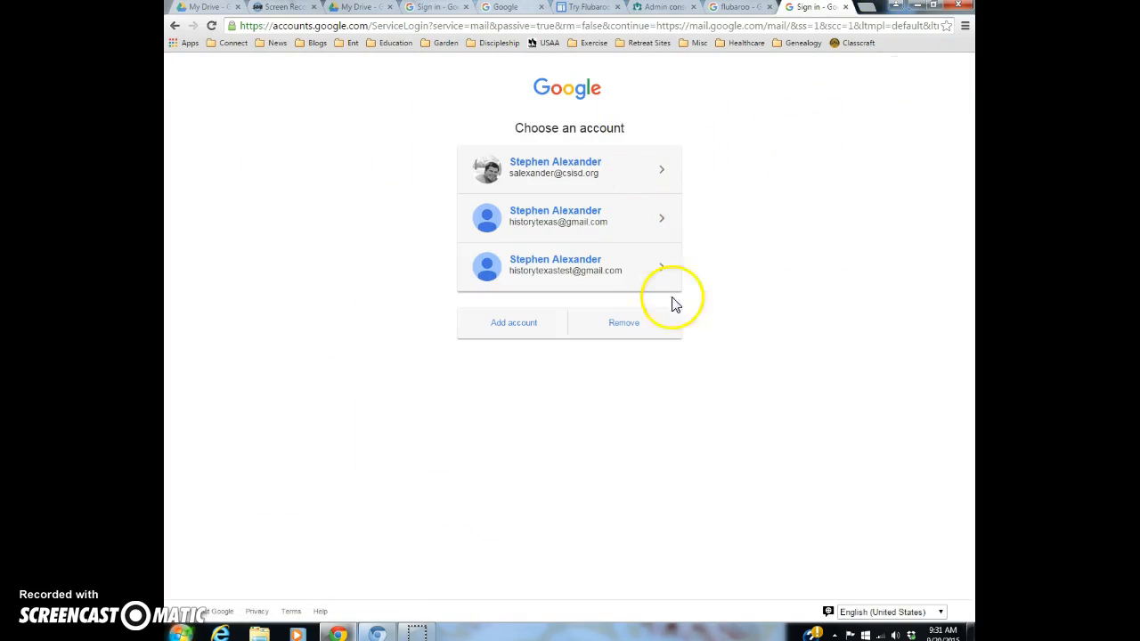
{"action": "mouse_move", "coordinate": [614, 267]}
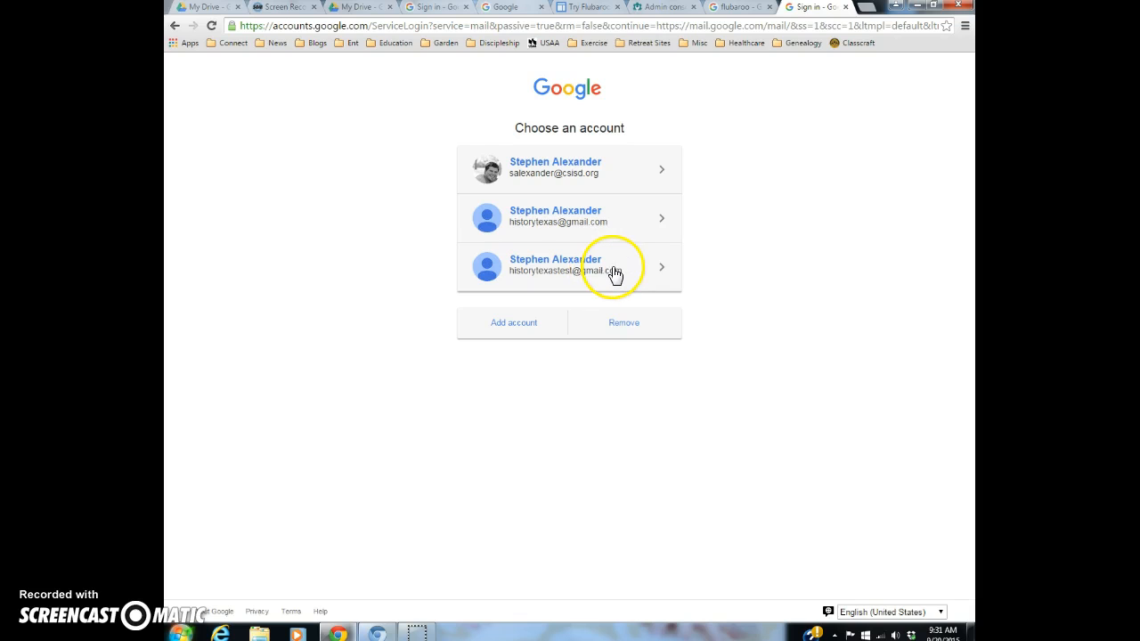
{"action": "left_click", "coordinate": [570, 267]}
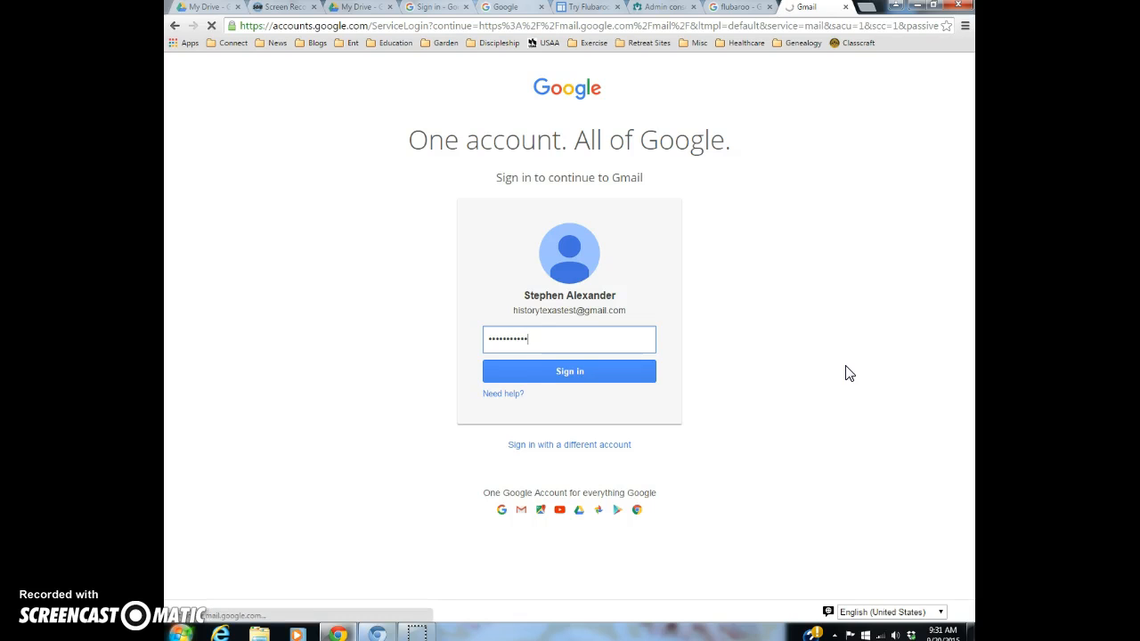
{"action": "left_click", "coordinate": [570, 373]}
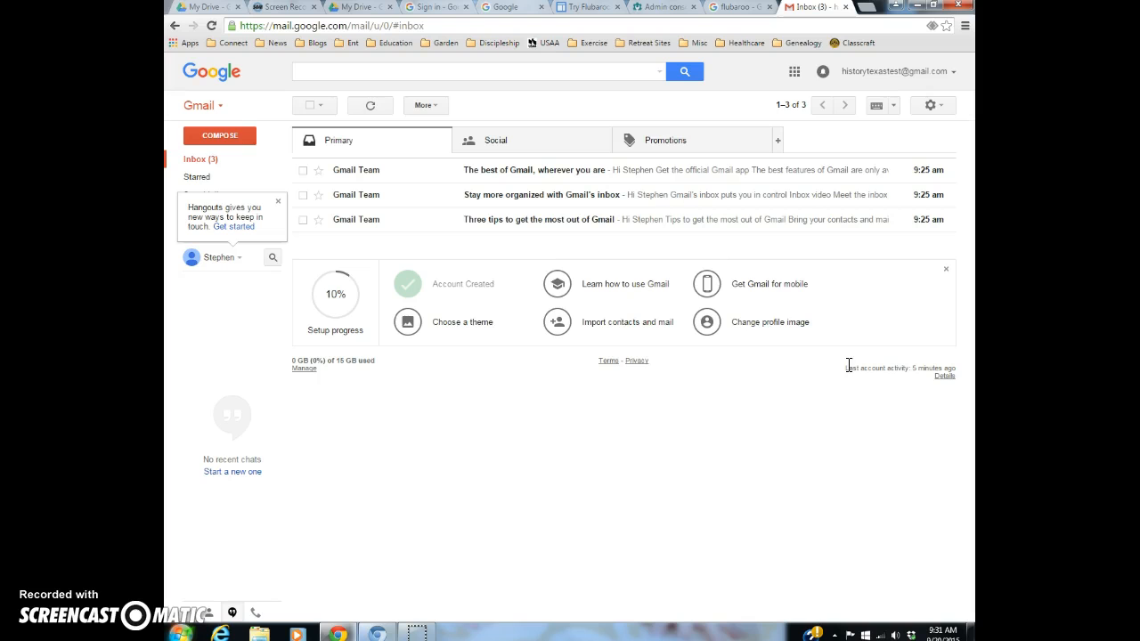
{"action": "left_click", "coordinate": [737, 7]}
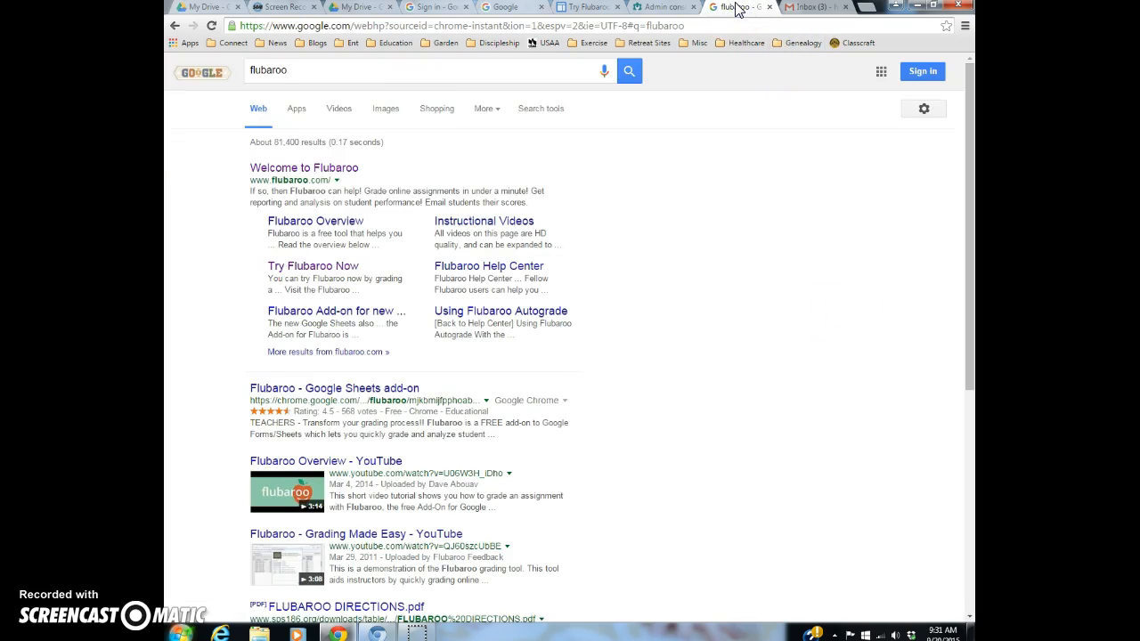
{"action": "mouse_move", "coordinate": [320, 157]}
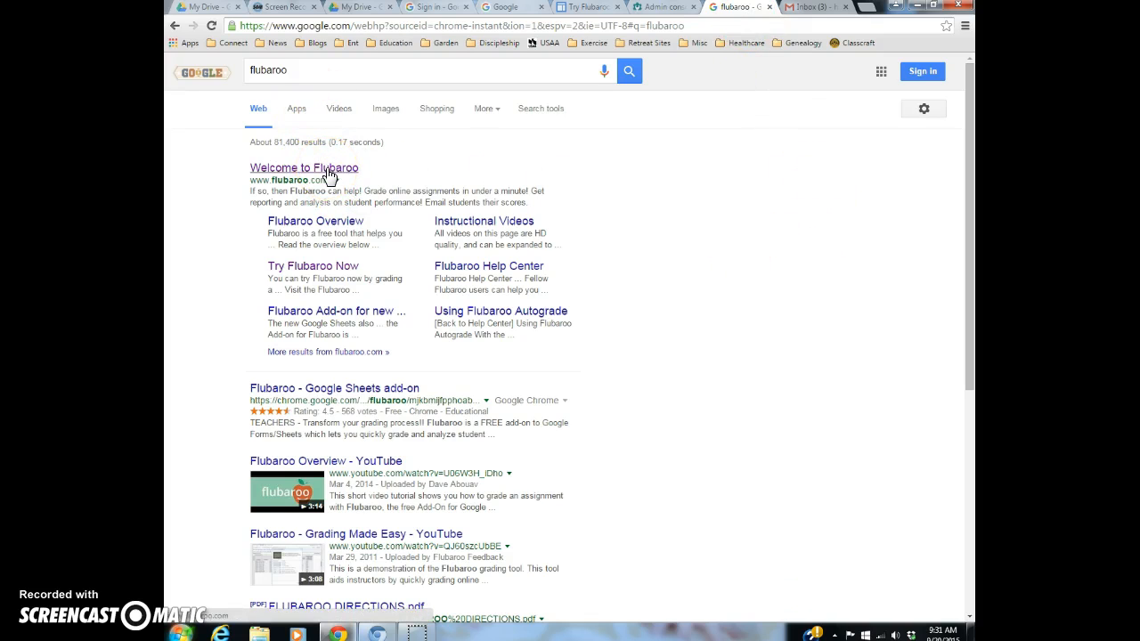
From flubaroo.com's Try It Now page, add Flubaroo free so a new spreadsheet asks permission
{"action": "left_click", "coordinate": [302, 168]}
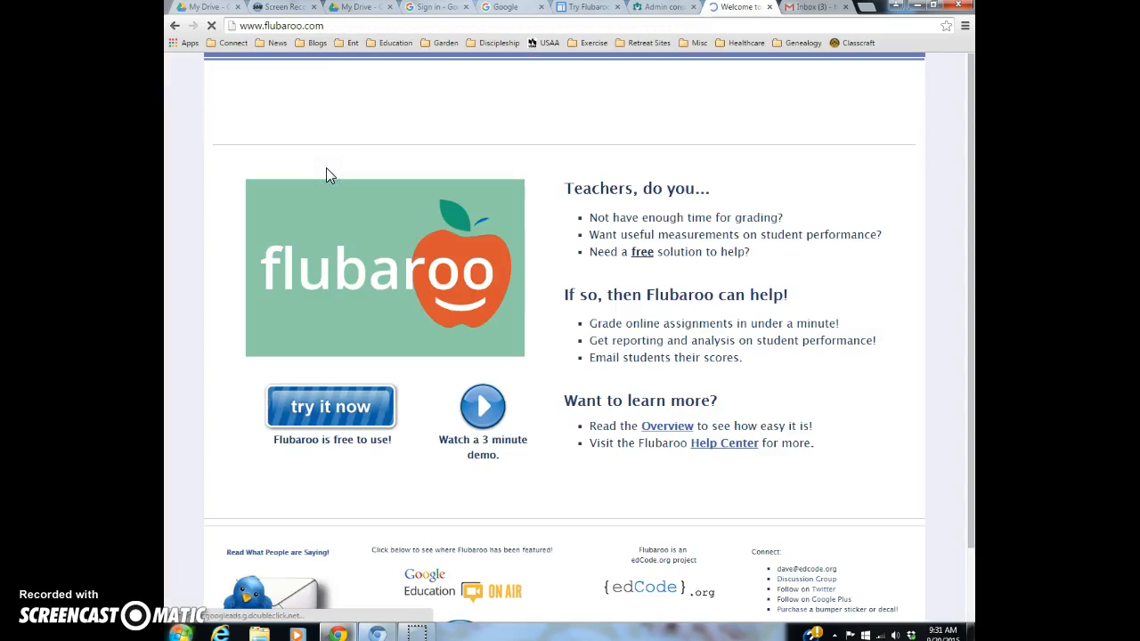
{"action": "left_click", "coordinate": [331, 406]}
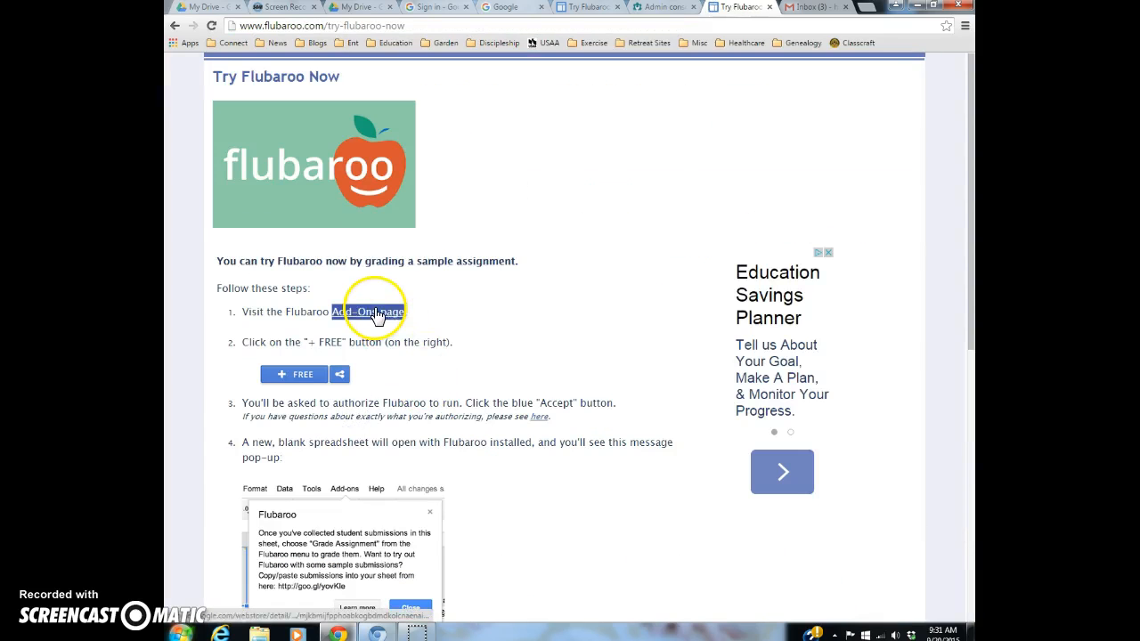
{"action": "left_click", "coordinate": [374, 311]}
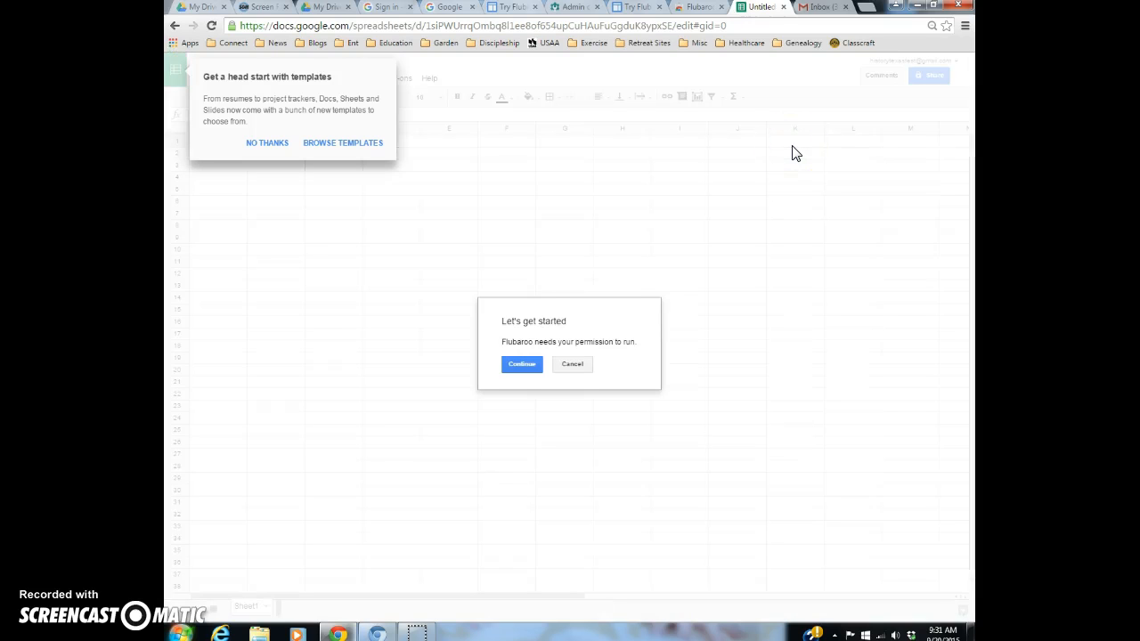
Continue through 'Let's get started' and allow Flubaroo its requested access to finish installing
{"action": "left_click", "coordinate": [522, 364]}
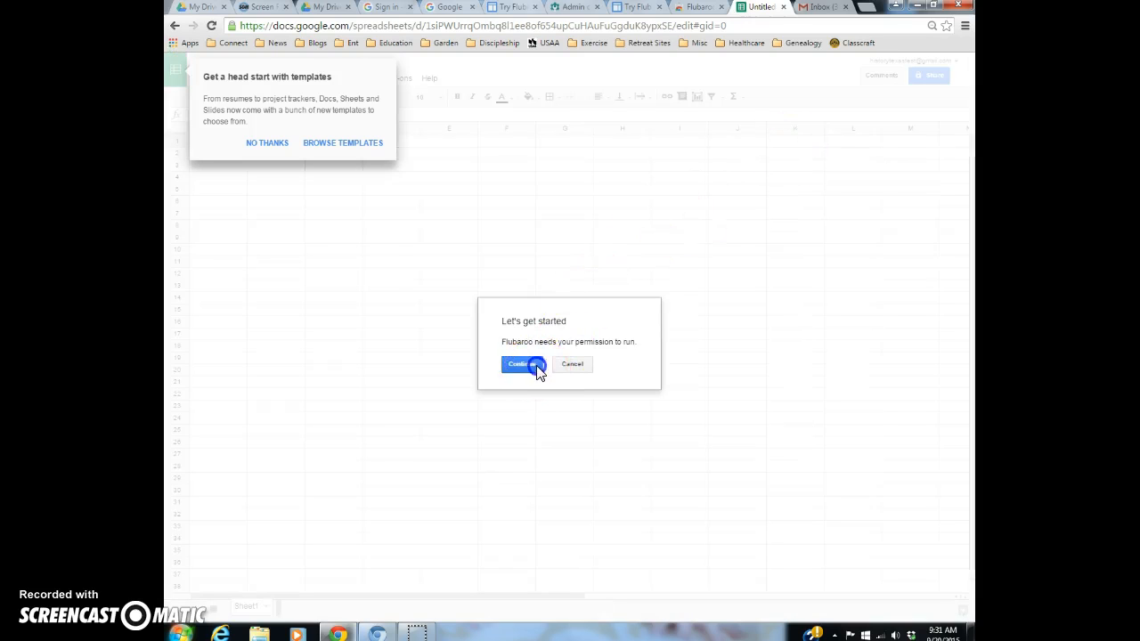
{"action": "left_click", "coordinate": [520, 363]}
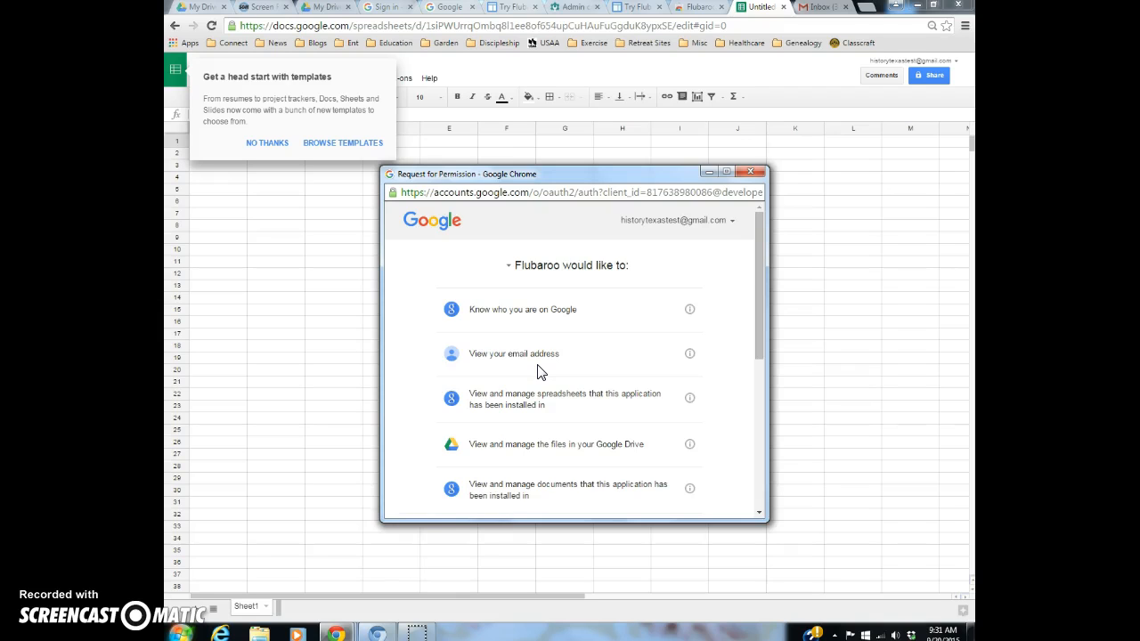
{"action": "mouse_move", "coordinate": [570, 347]}
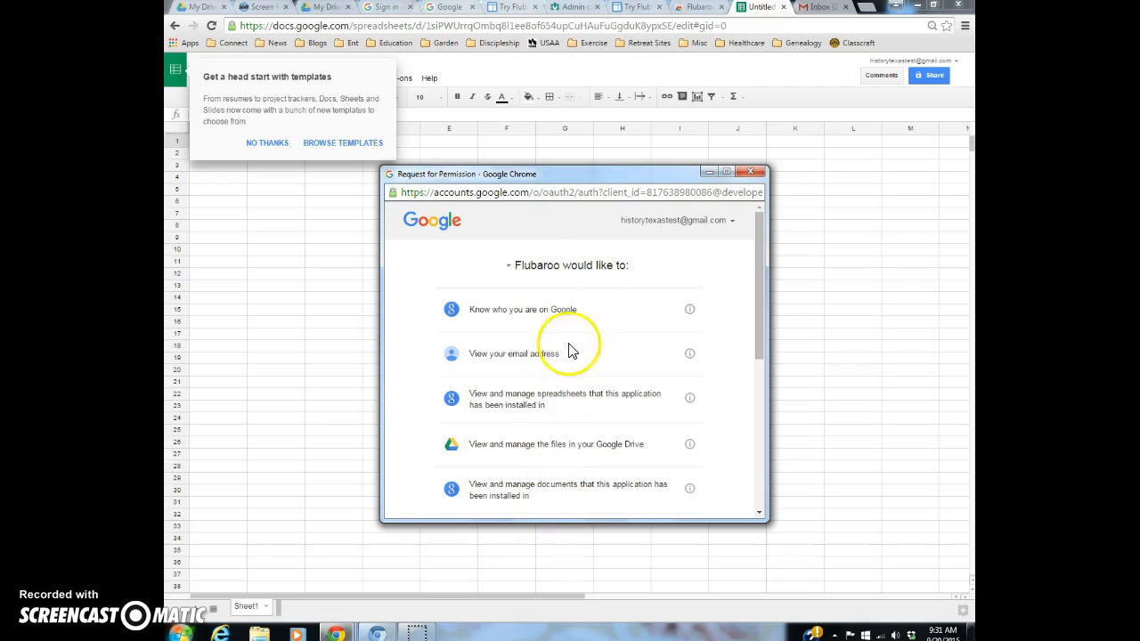
{"action": "scroll", "scroll_direction": "down", "scroll_amount": 3}
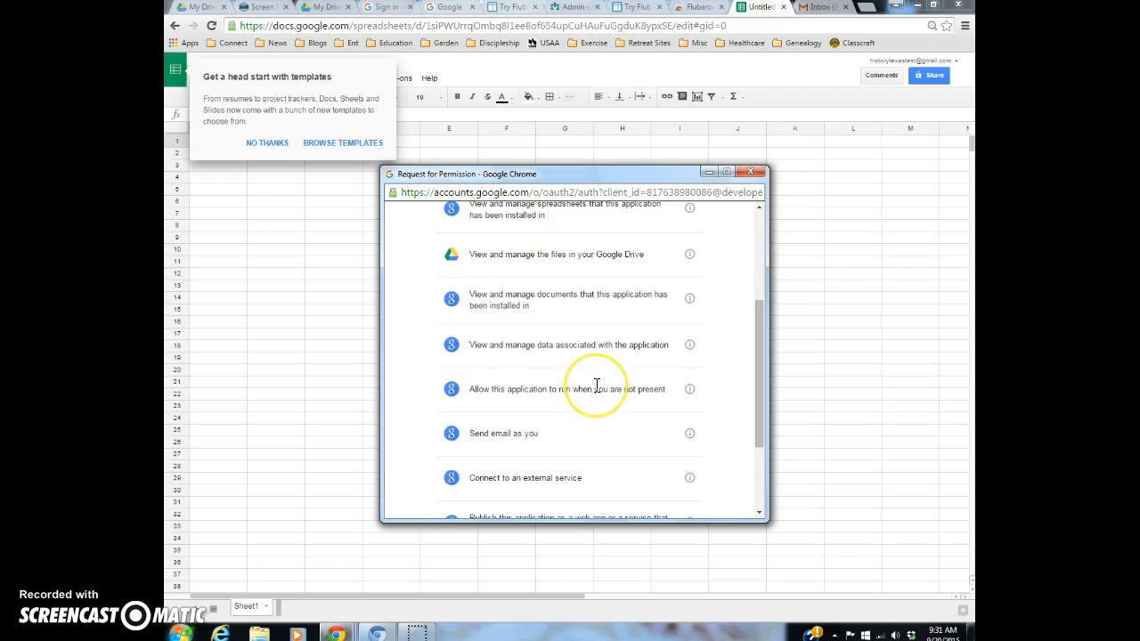
{"action": "scroll", "scroll_direction": "down", "scroll_amount": 3}
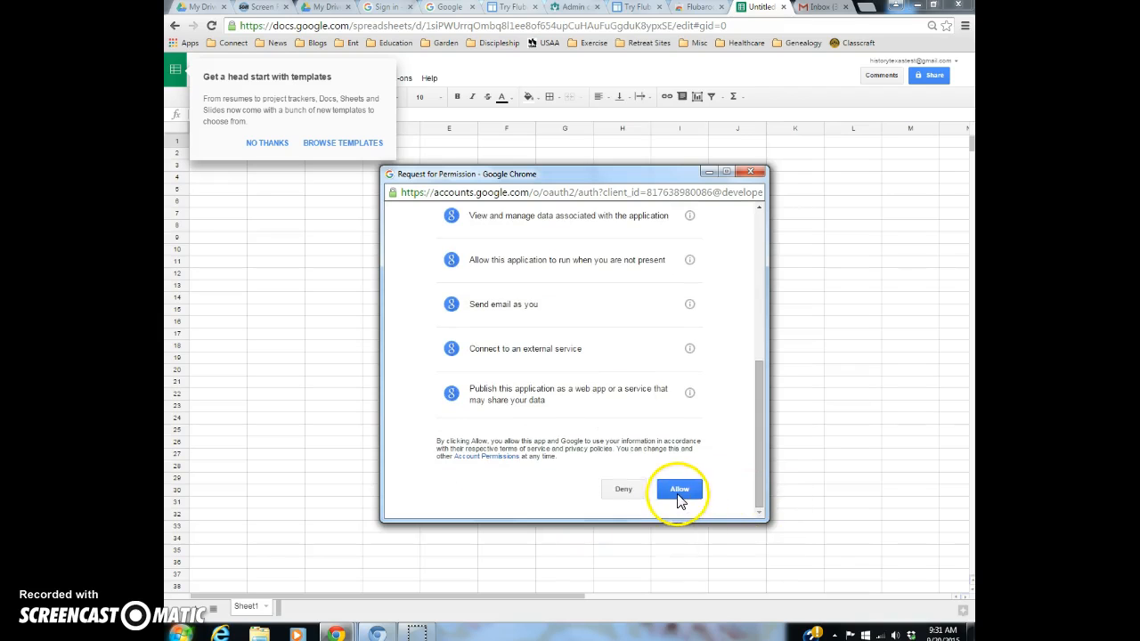
{"action": "left_click", "coordinate": [678, 488]}
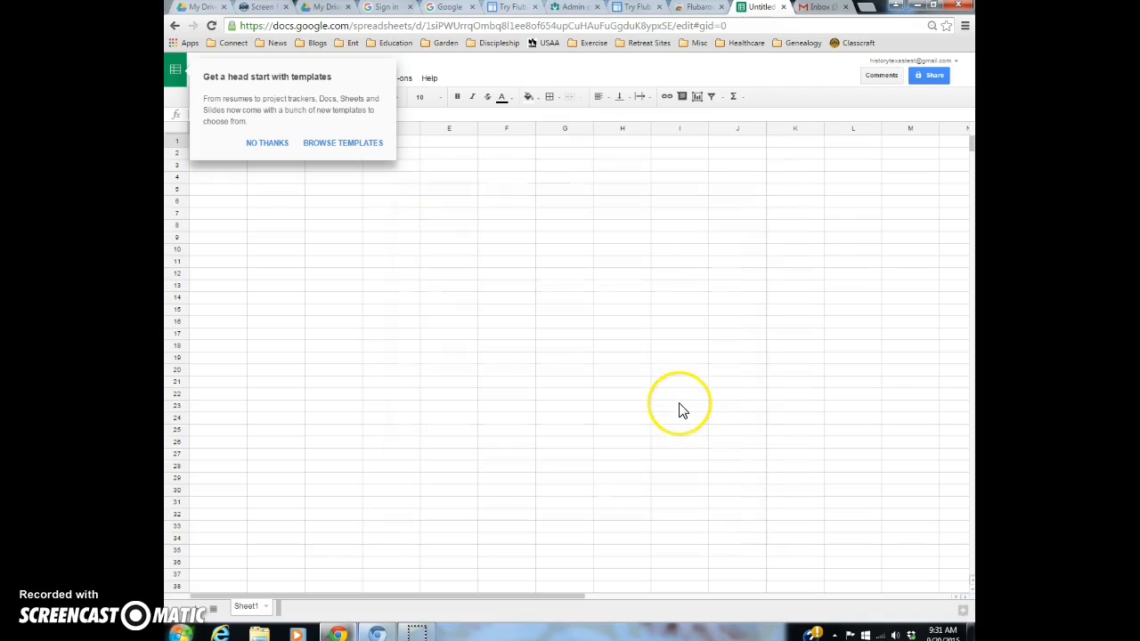
{"action": "left_click", "coordinate": [678, 403]}
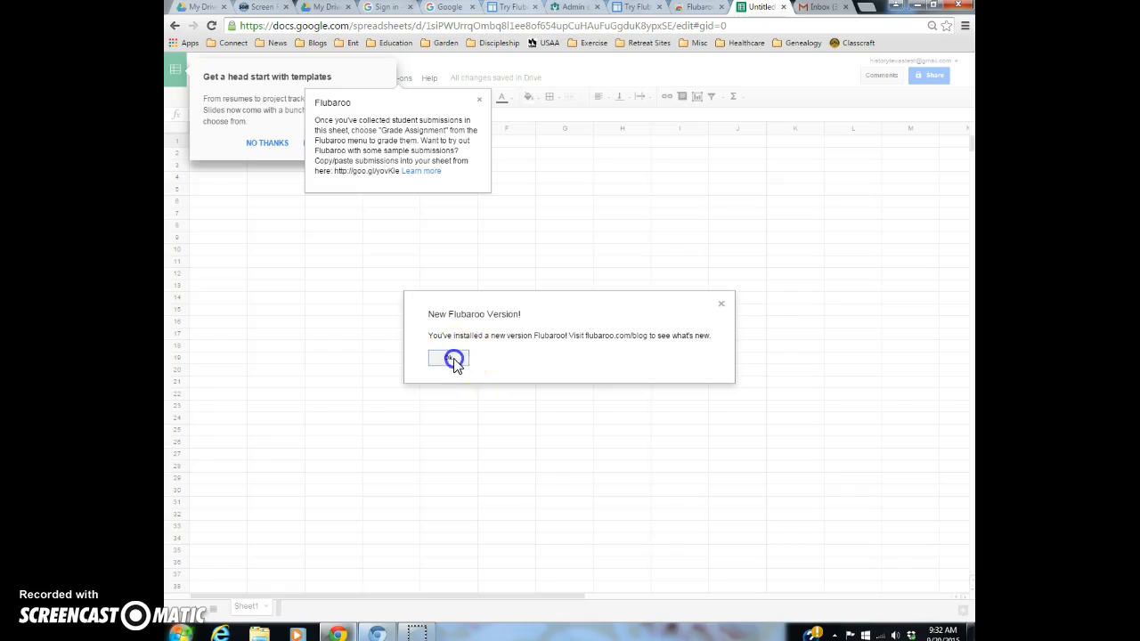
Dismiss the new-version notice and templates tip, then show Flubaroo in the Add-ons menu
{"action": "left_click", "coordinate": [449, 358]}
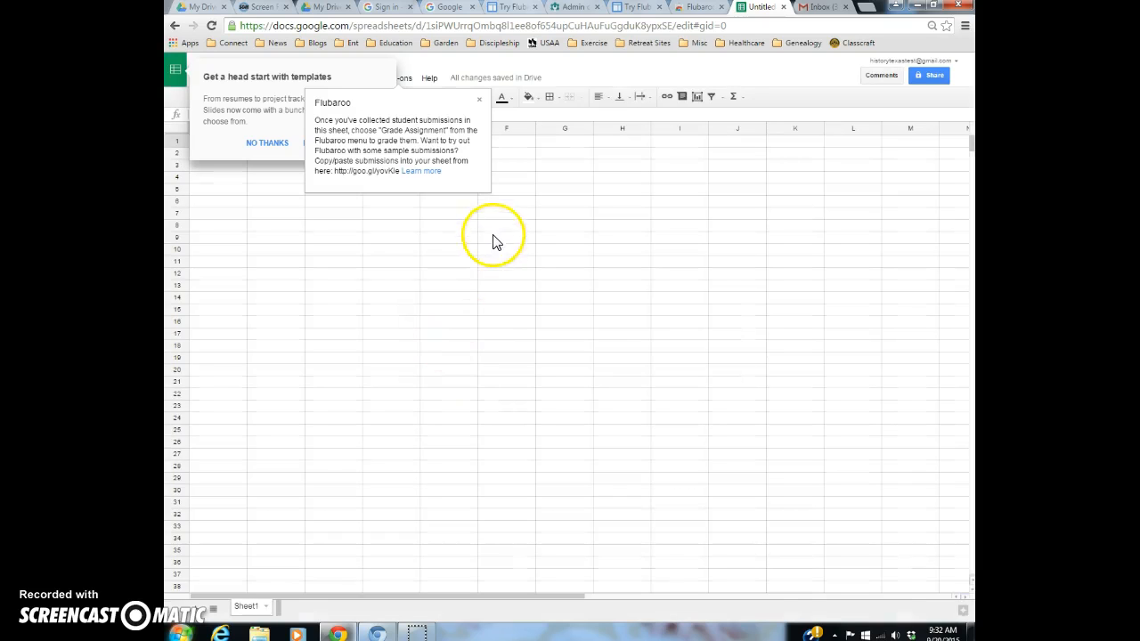
{"action": "mouse_move", "coordinate": [492, 192]}
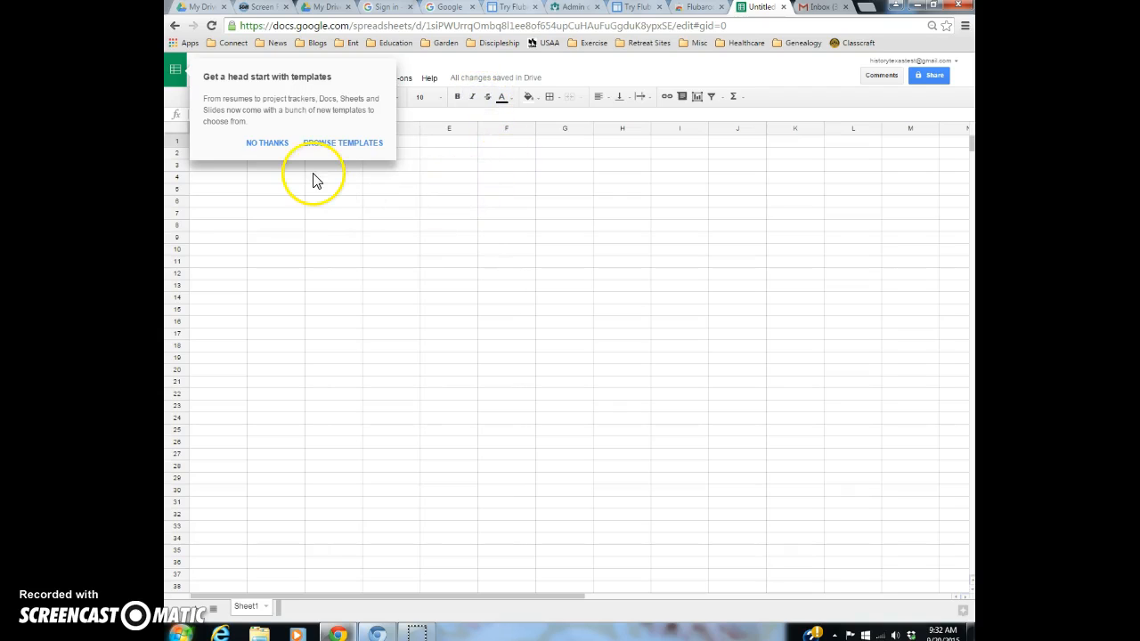
{"action": "mouse_move", "coordinate": [285, 159]}
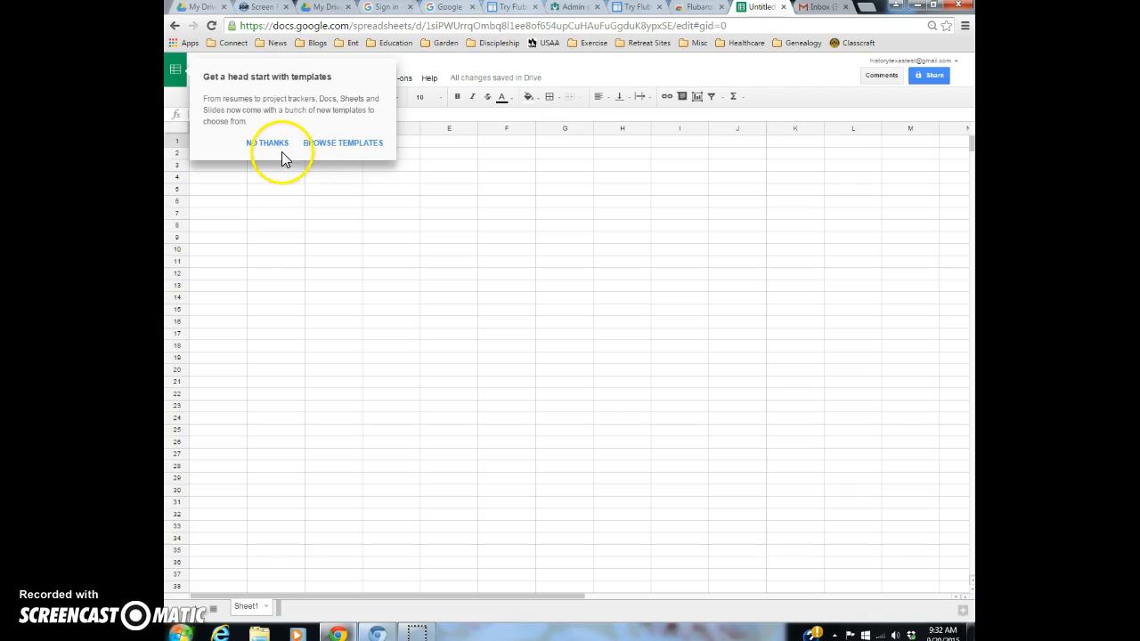
{"action": "left_click", "coordinate": [267, 142]}
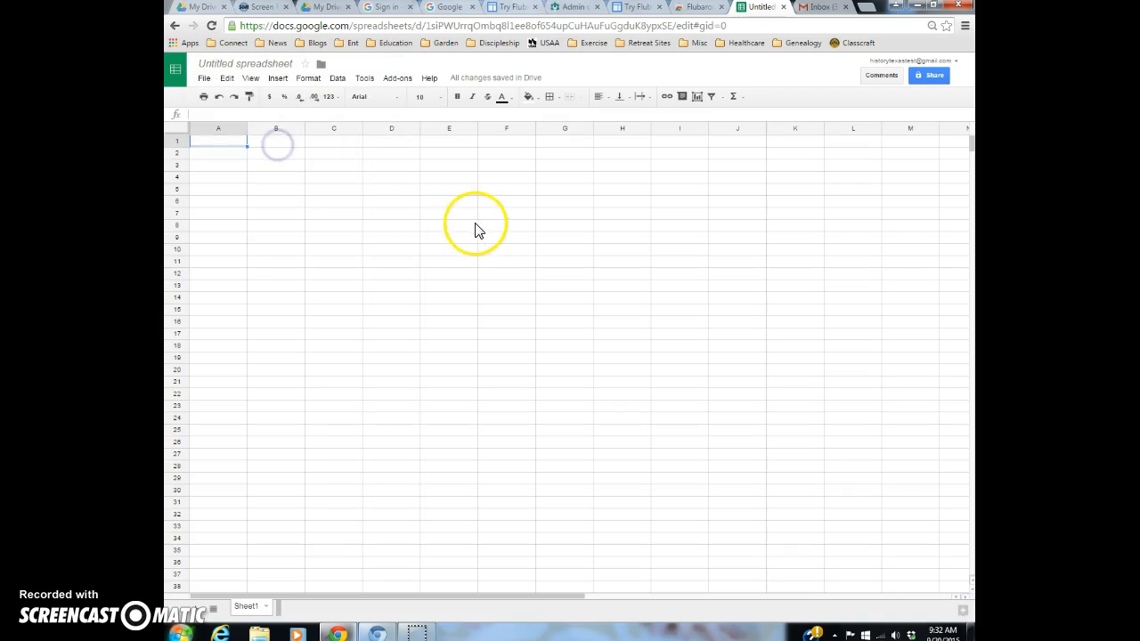
{"action": "left_click", "coordinate": [397, 78]}
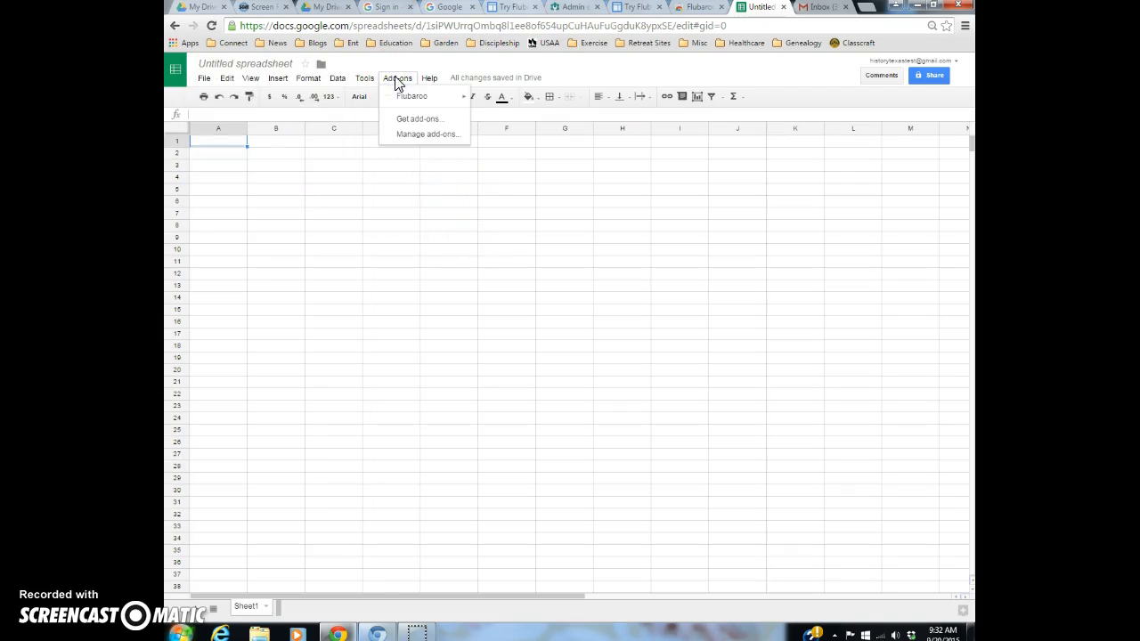
Reopen Add-ons to reveal Flubaroo's submenu with Grade Assignment and its other commands
{"action": "left_click", "coordinate": [406, 64]}
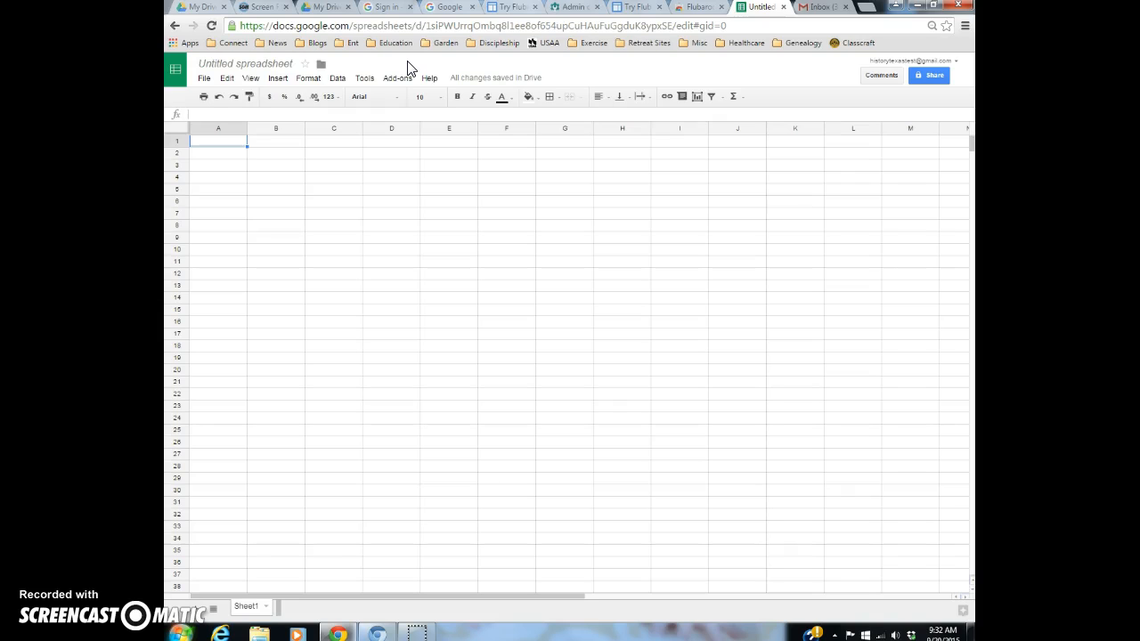
{"action": "mouse_move", "coordinate": [408, 75]}
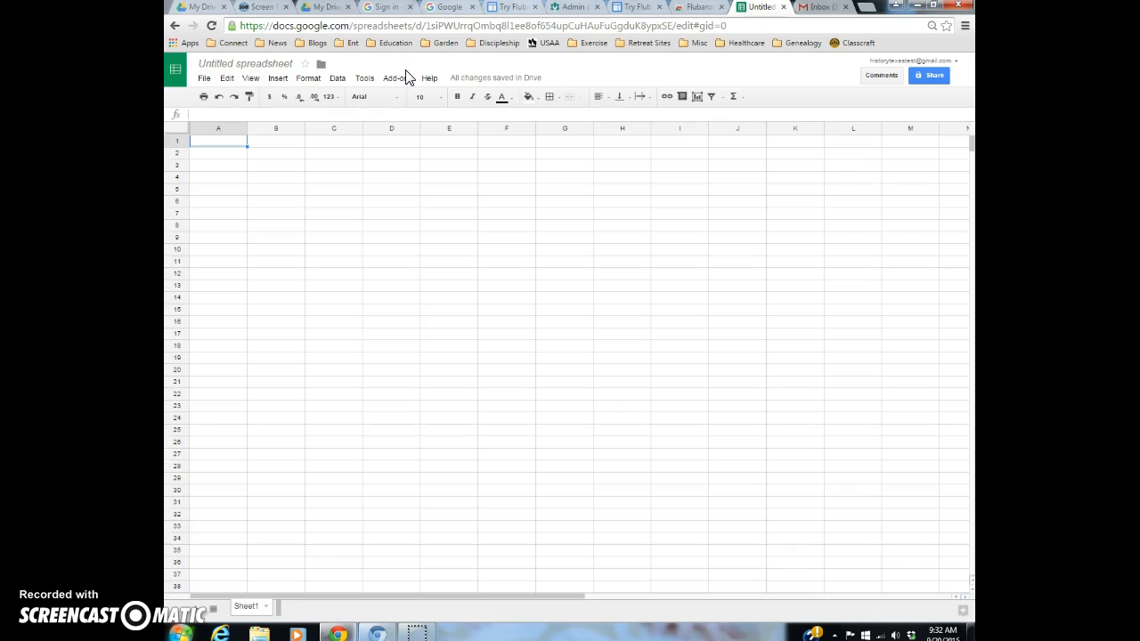
{"action": "left_click", "coordinate": [395, 79]}
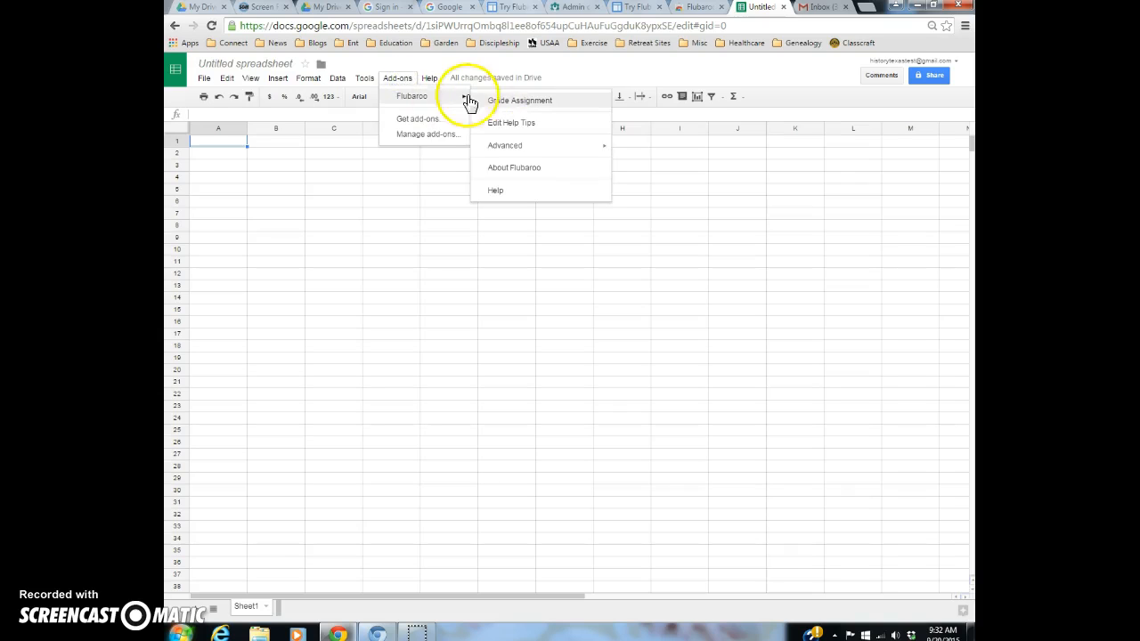
{"action": "mouse_move", "coordinate": [480, 70]}
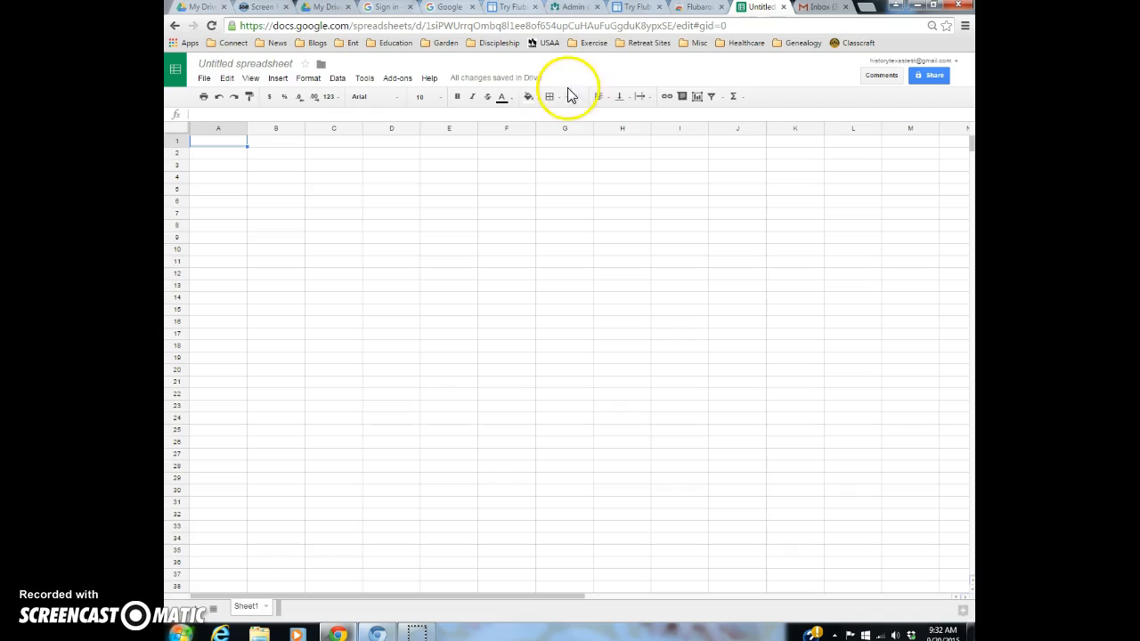
{"action": "mouse_move", "coordinate": [823, 169]}
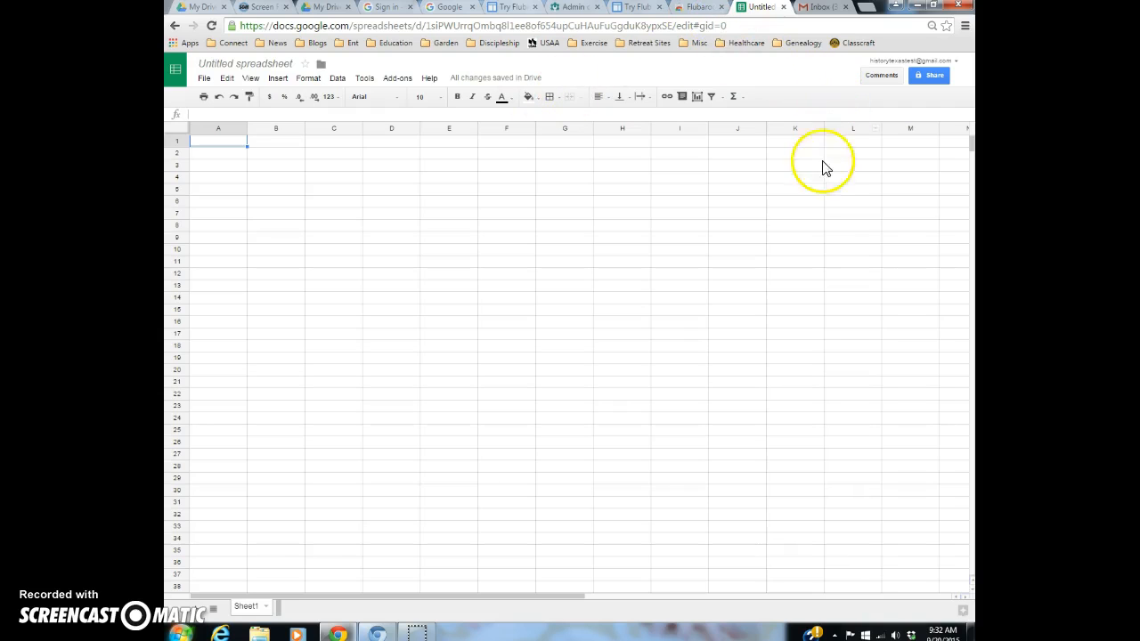
{"action": "mouse_move", "coordinate": [822, 188]}
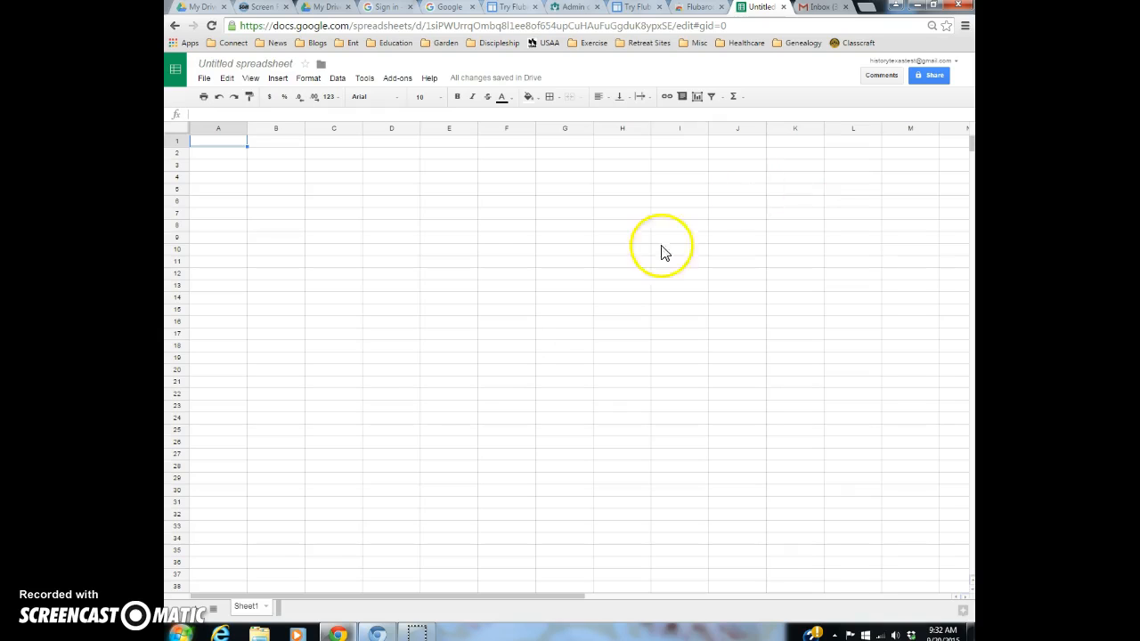
{"action": "mouse_move", "coordinate": [198, 614]}
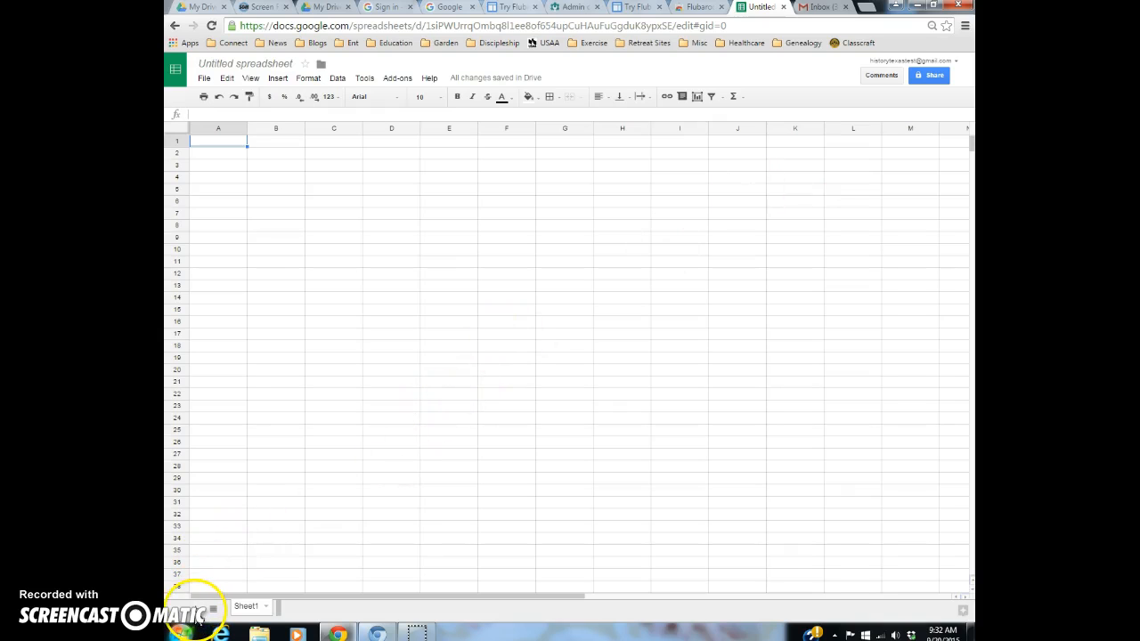